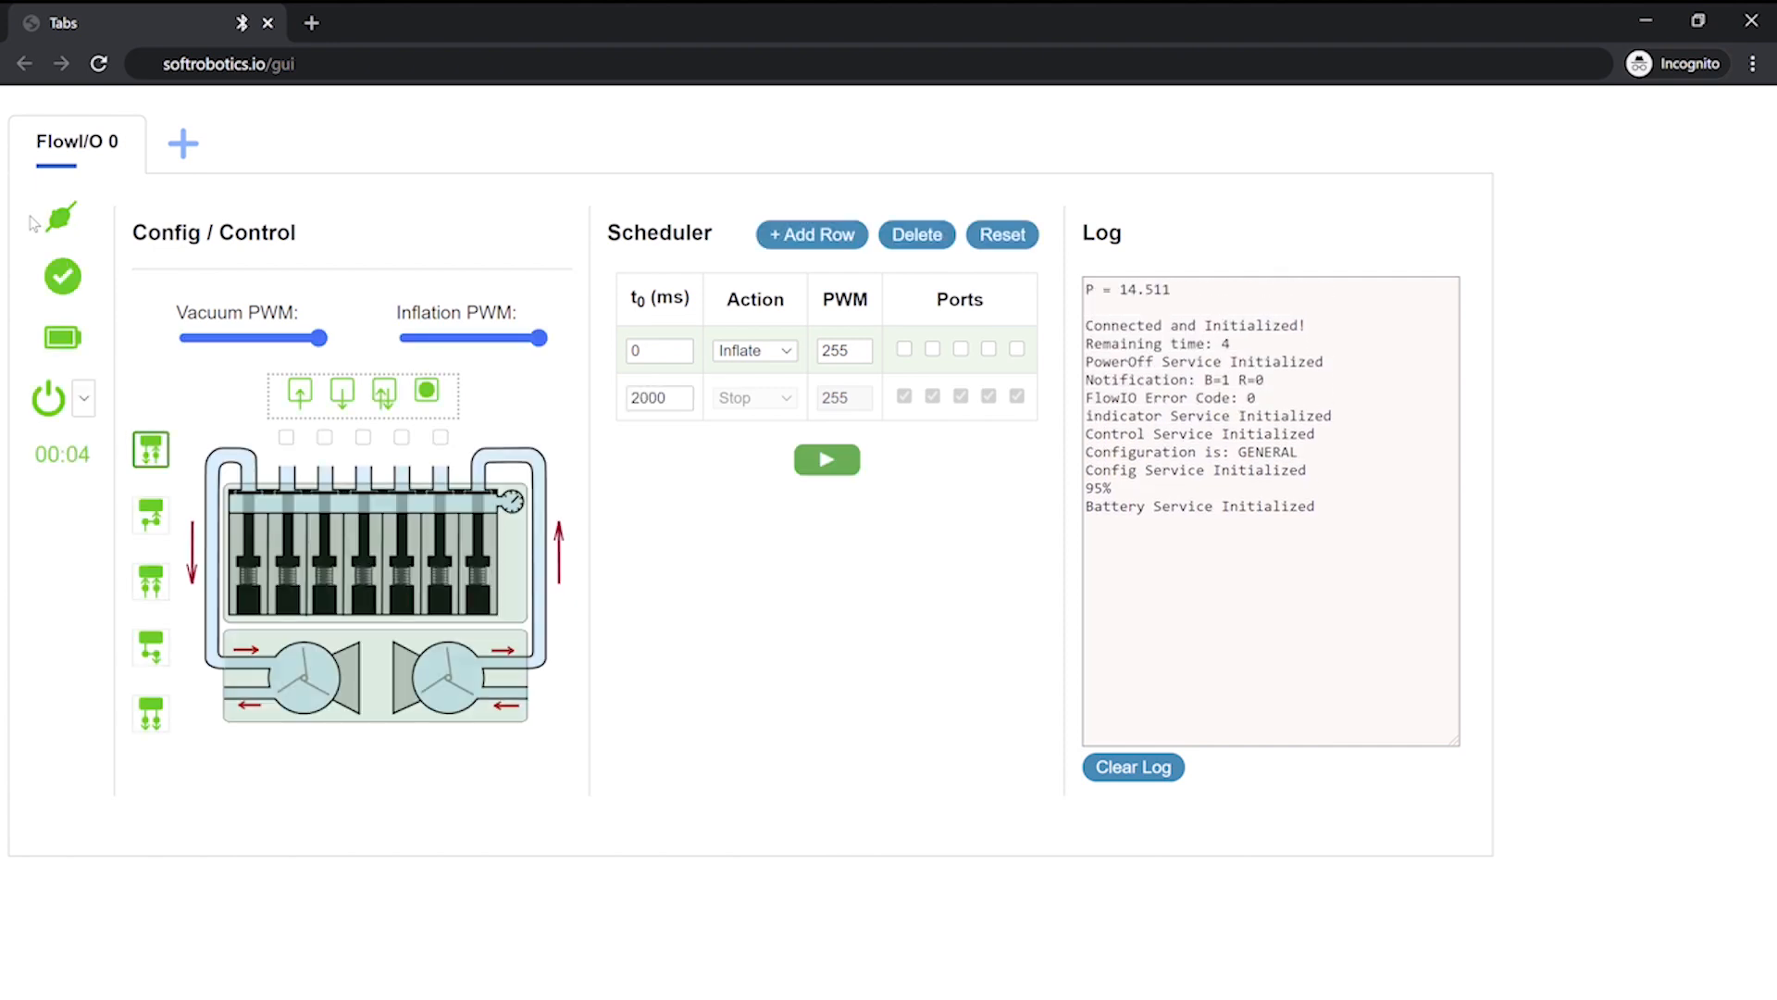
Add a scheduler row and set its t0 start time to 150 ms
click(298, 392)
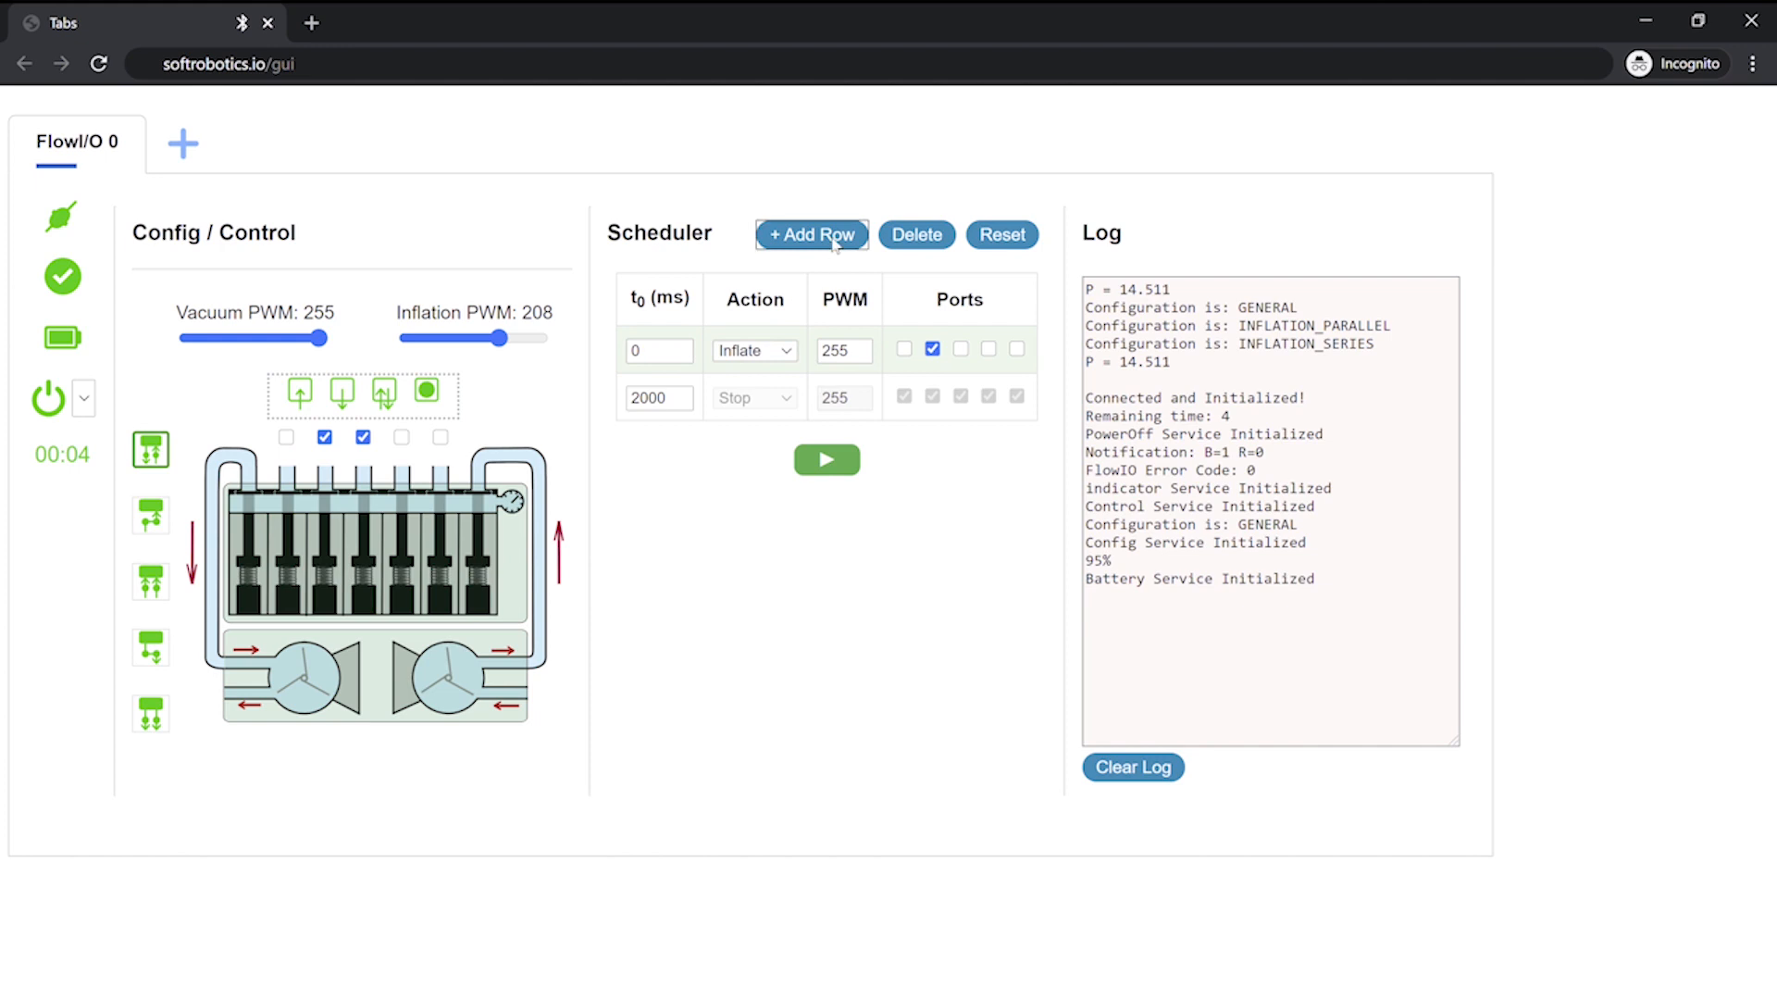
click(811, 234)
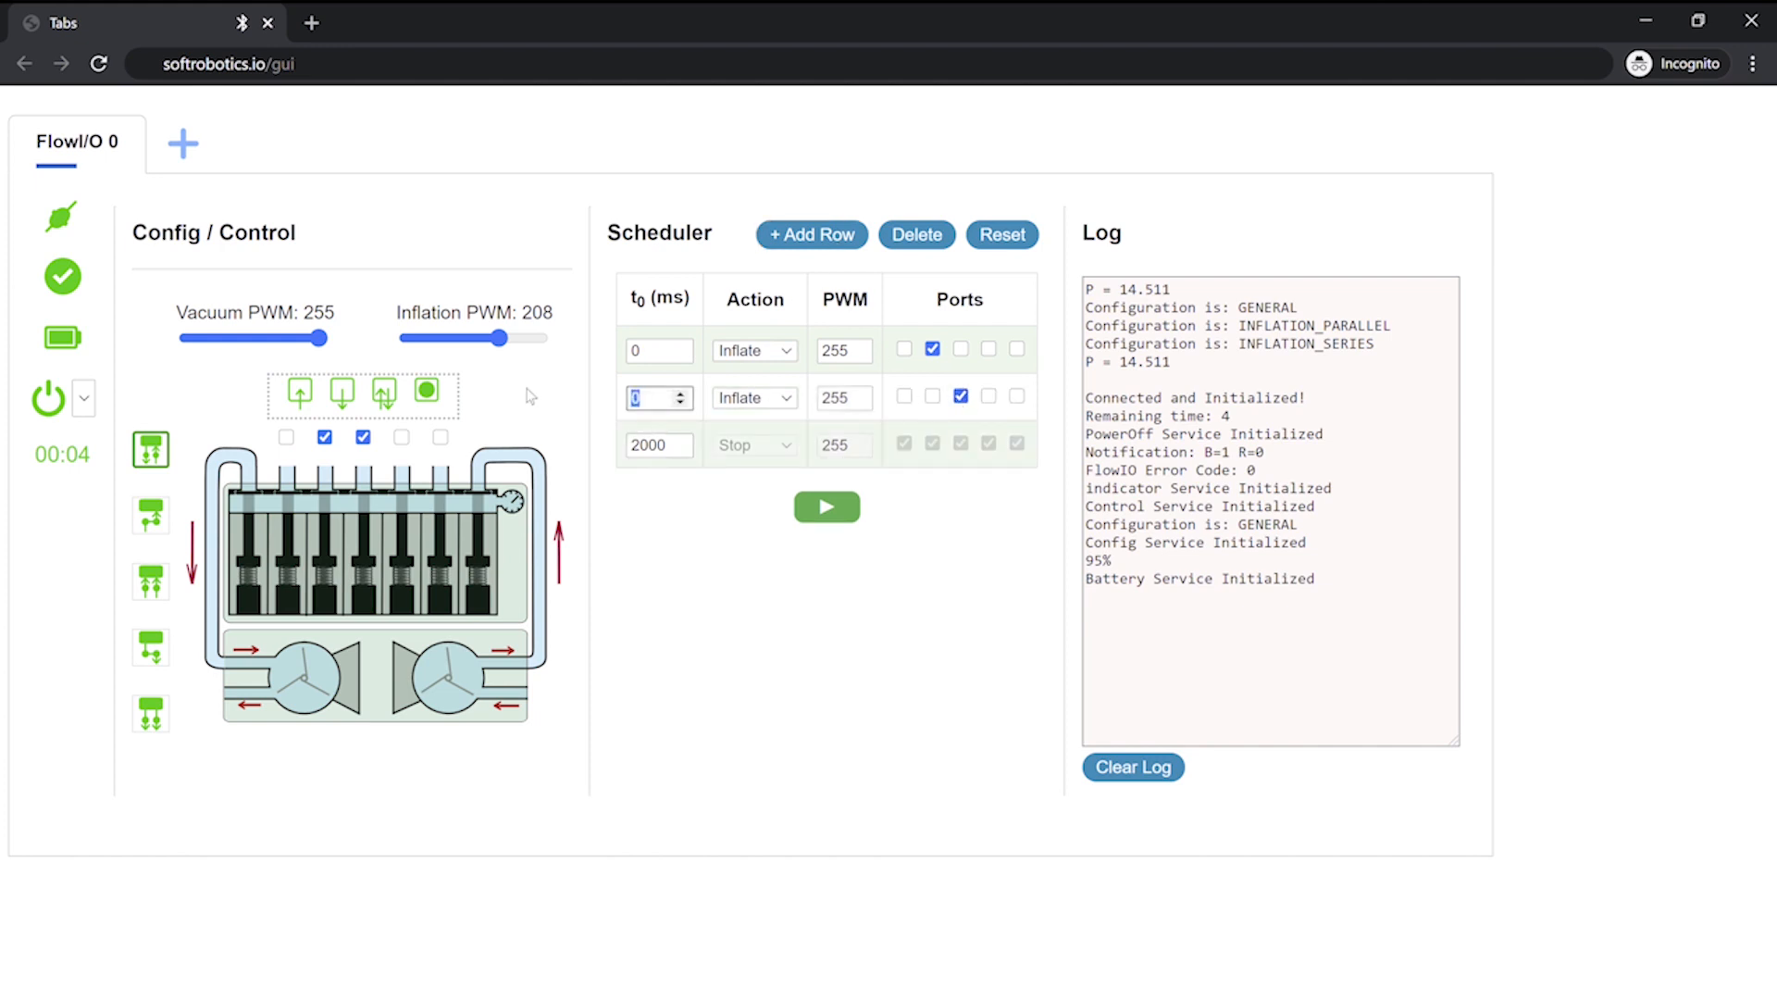
text(150)
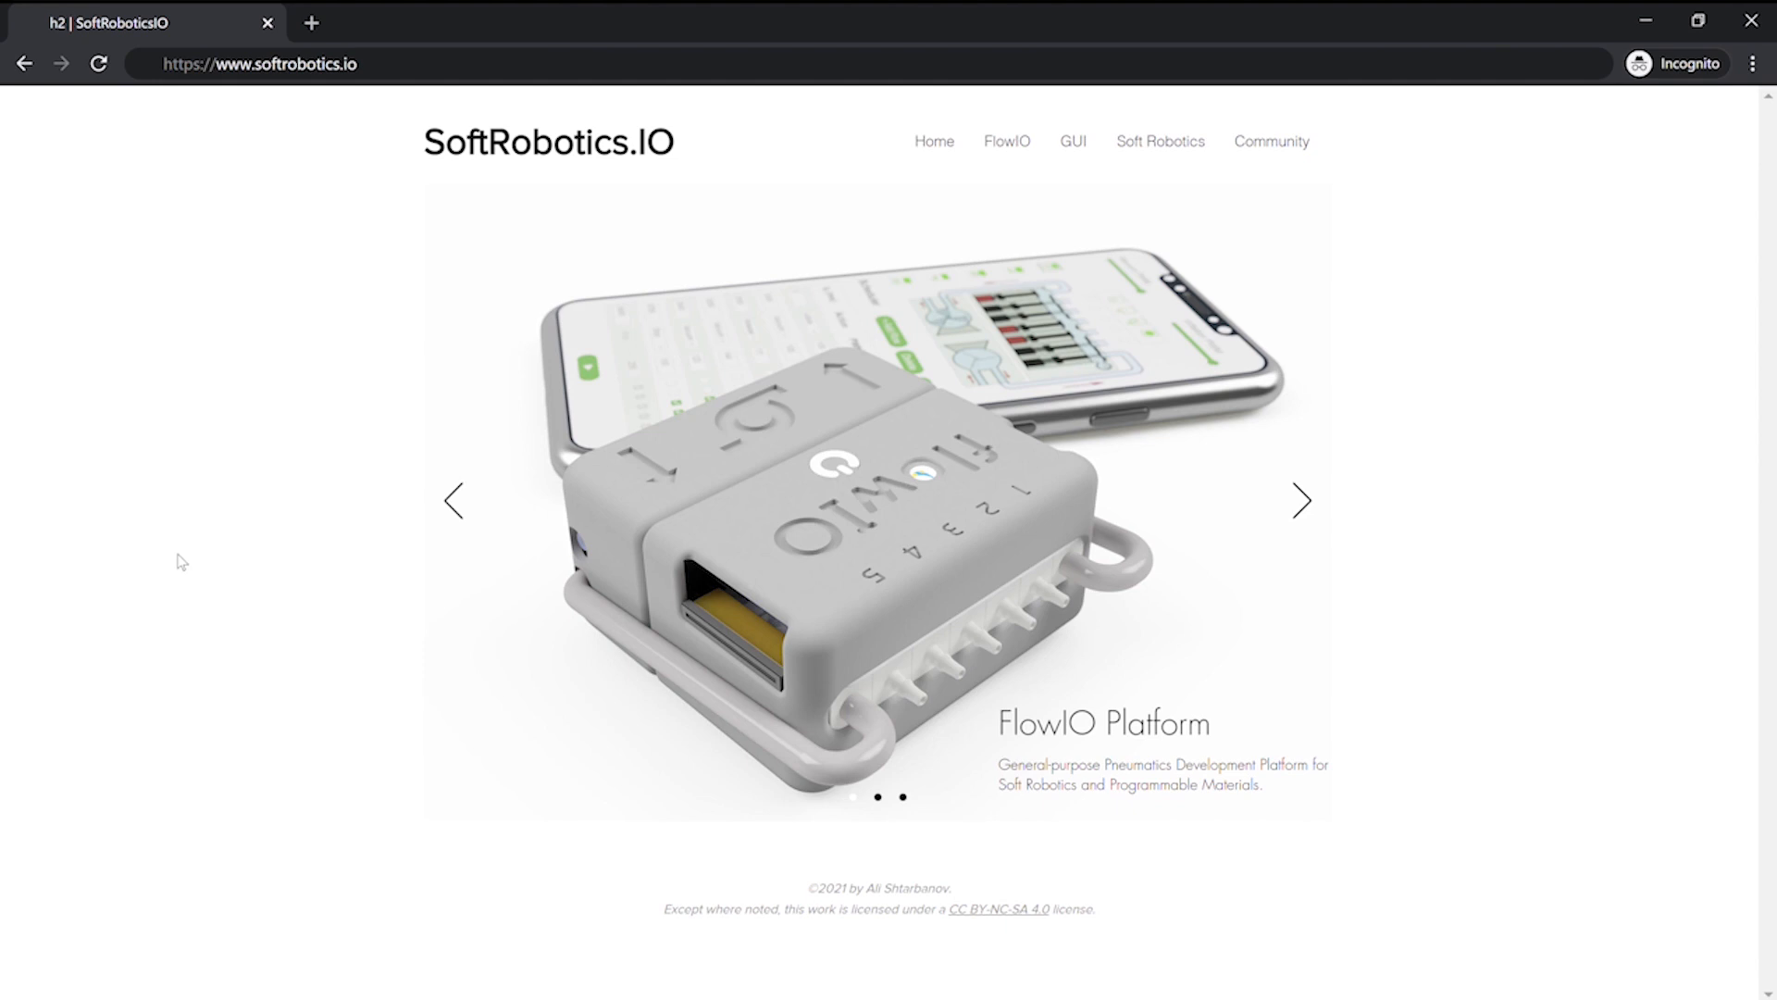
Open the Arduino API documentation page from the FlowIO menu
click(1074, 142)
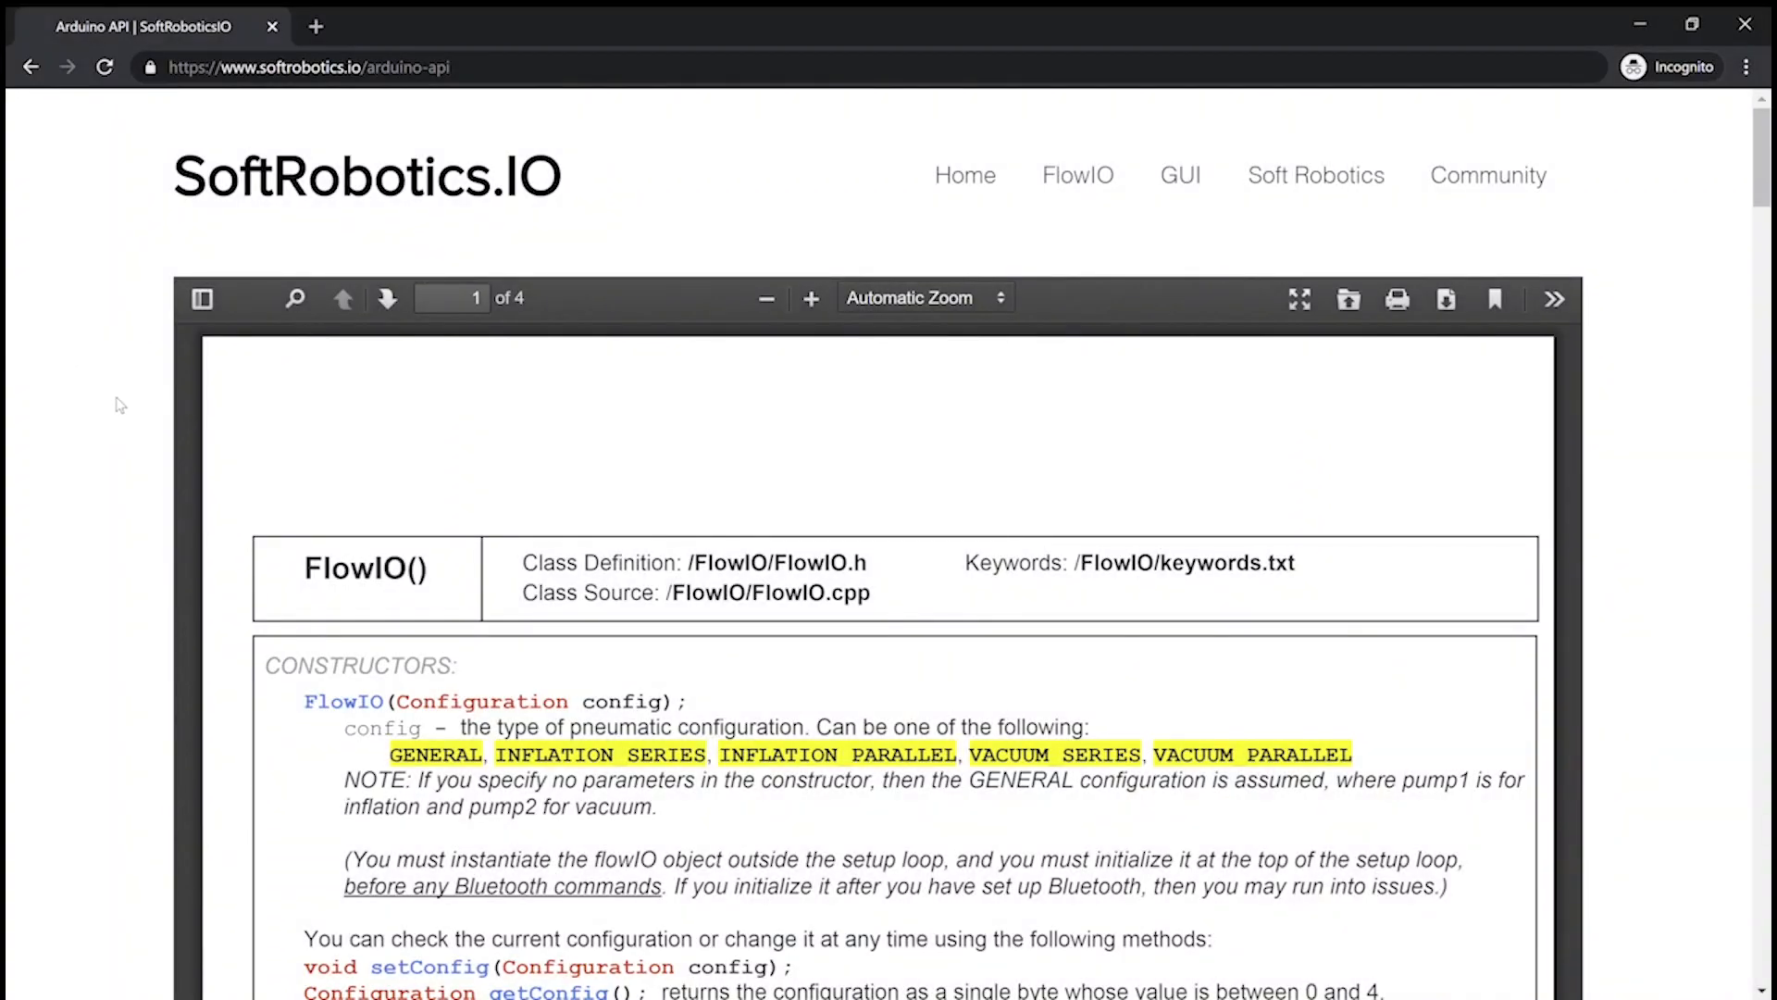
Scroll the PDF past Pressure-Sensing and Indicators to the High-Level Pneumatics API
scroll(down, 3)
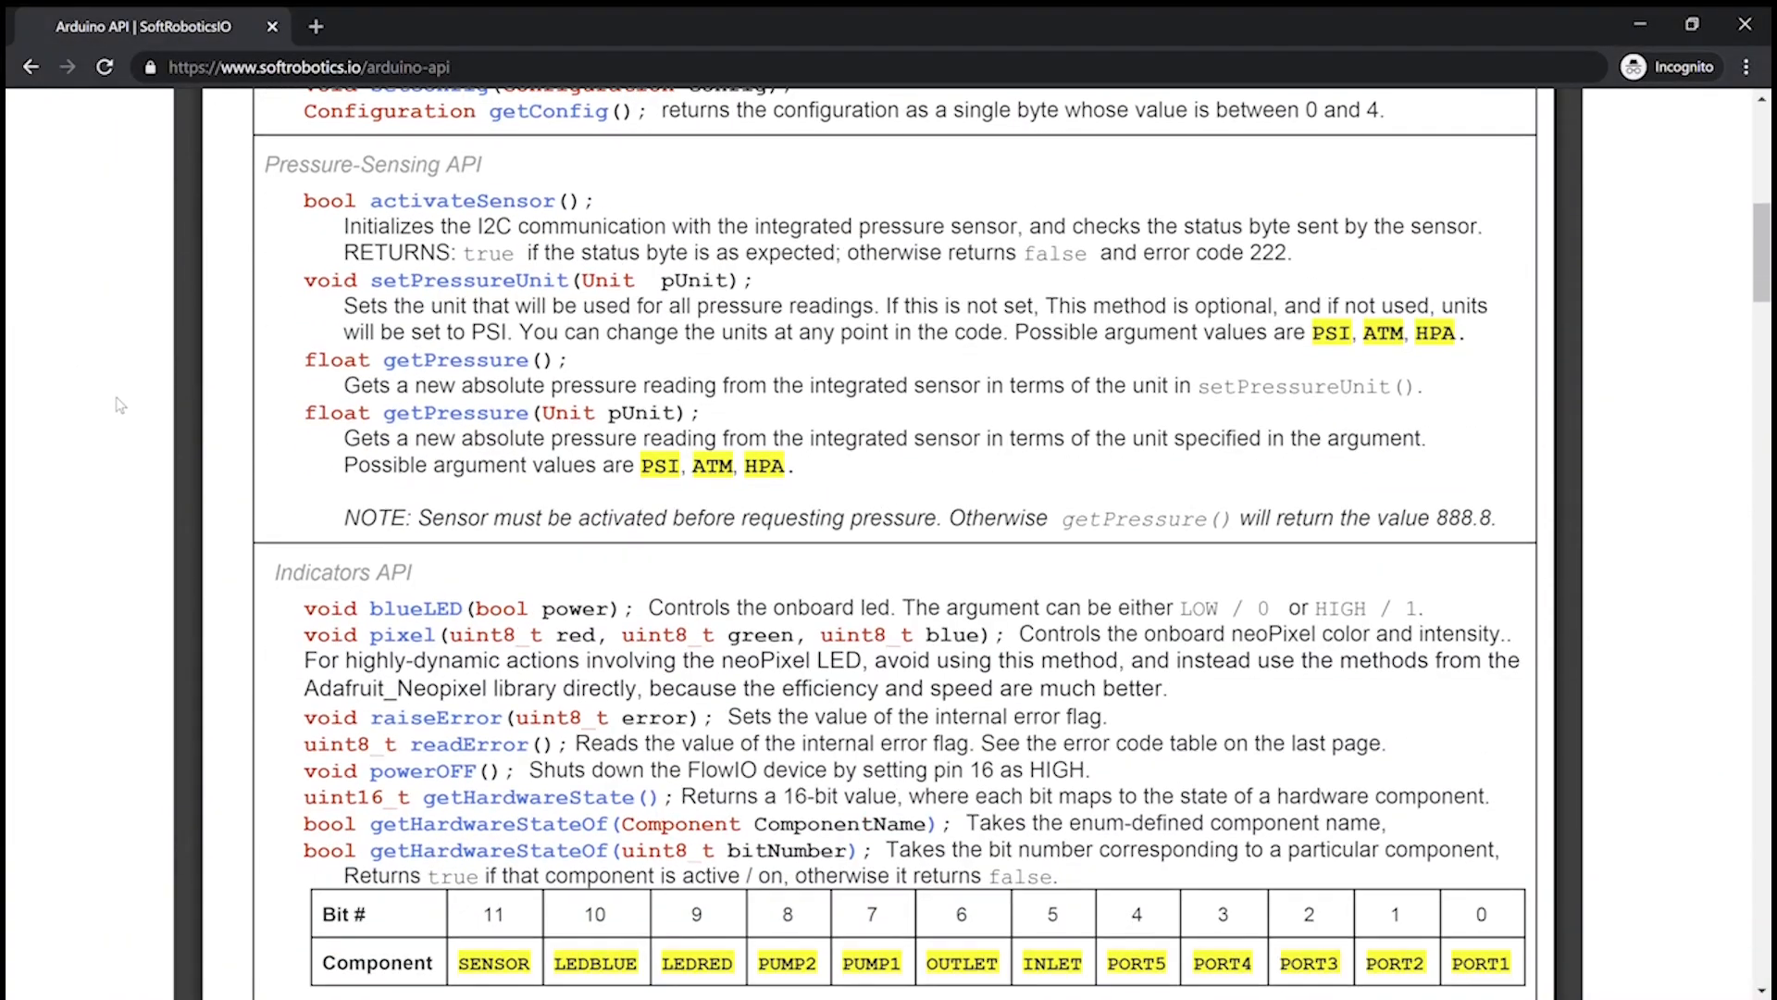
scroll(down, 3)
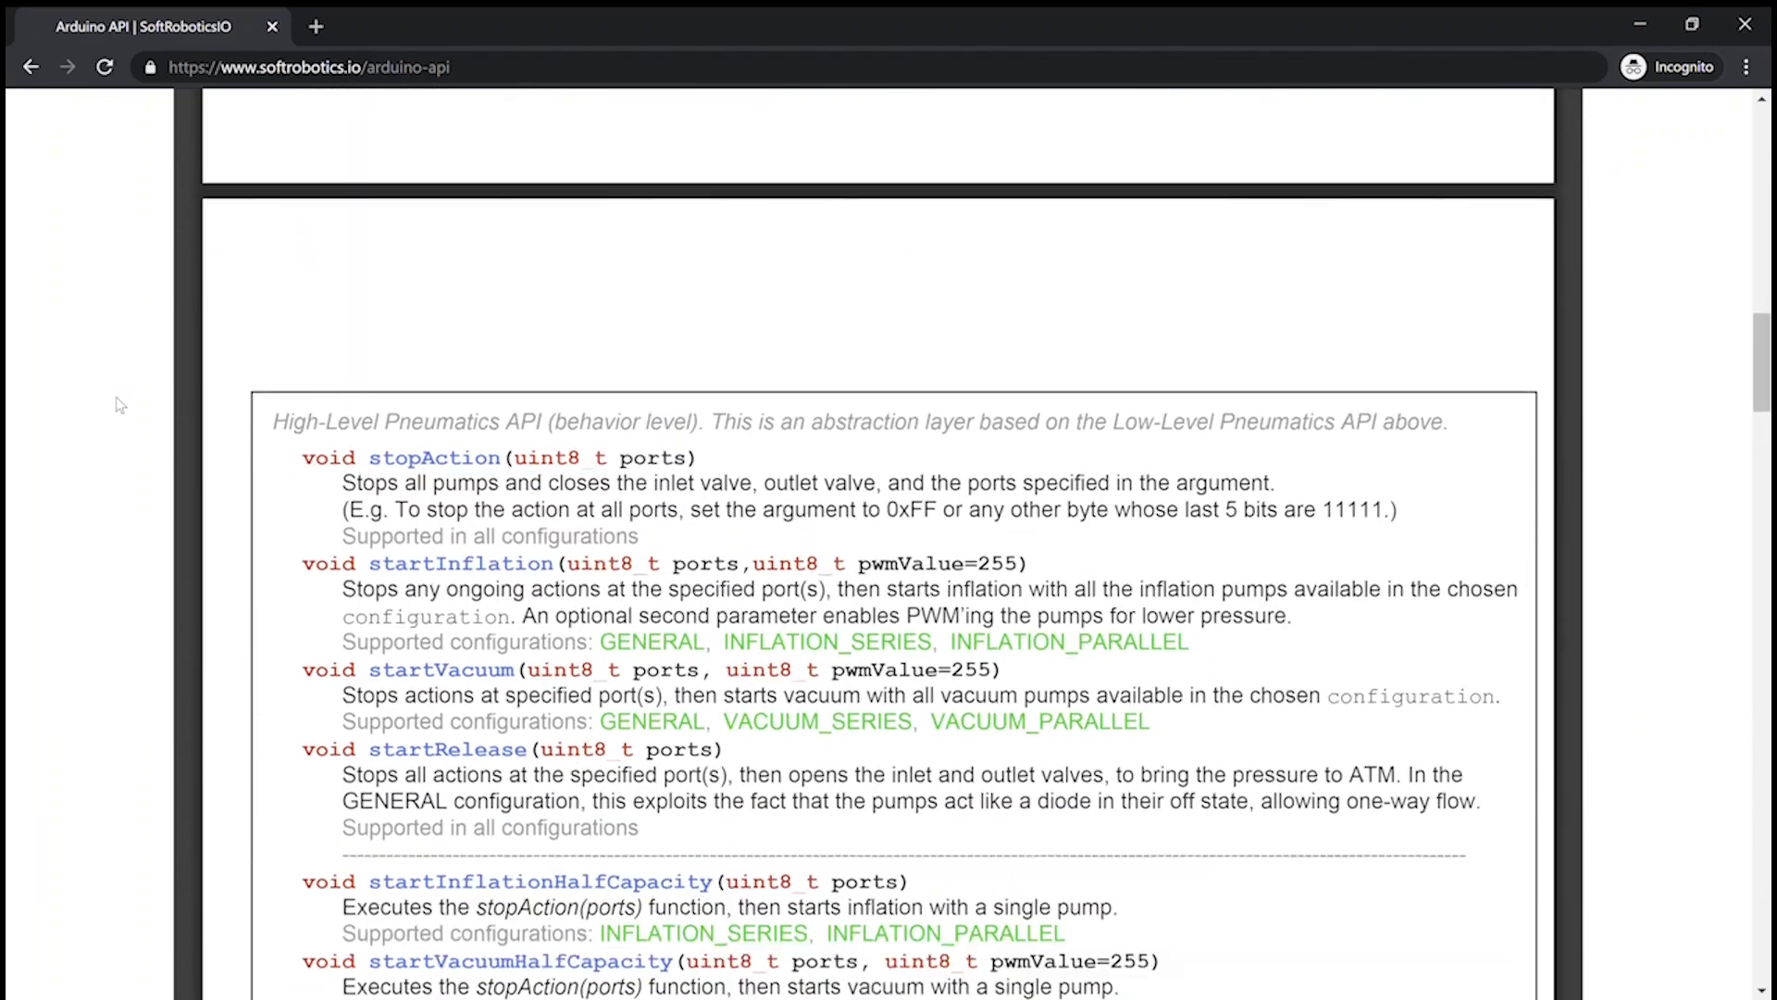